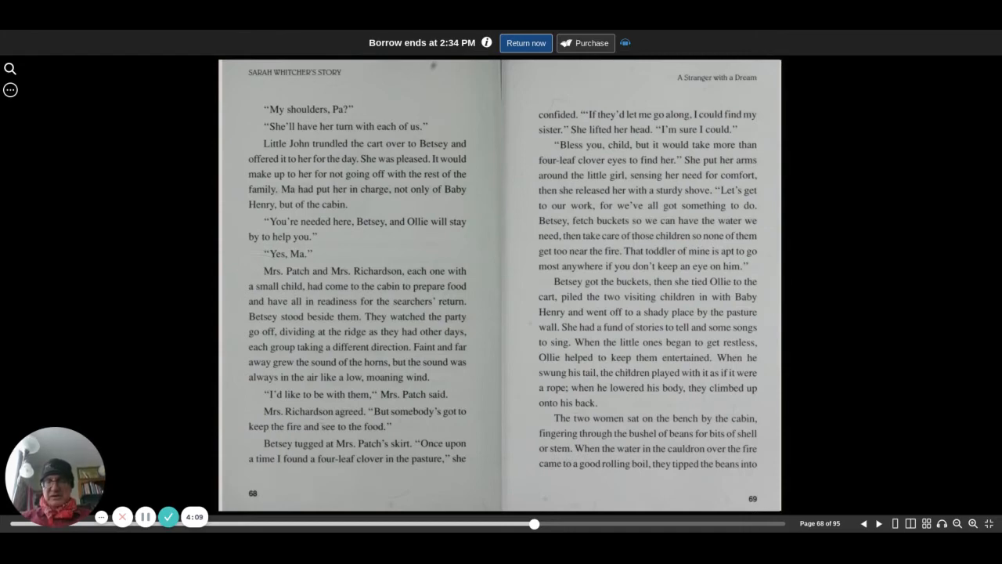
- Advance the book from the pages 68–69 spread to pages 70–71
{"action": "left_click", "coordinate": [877, 523]}
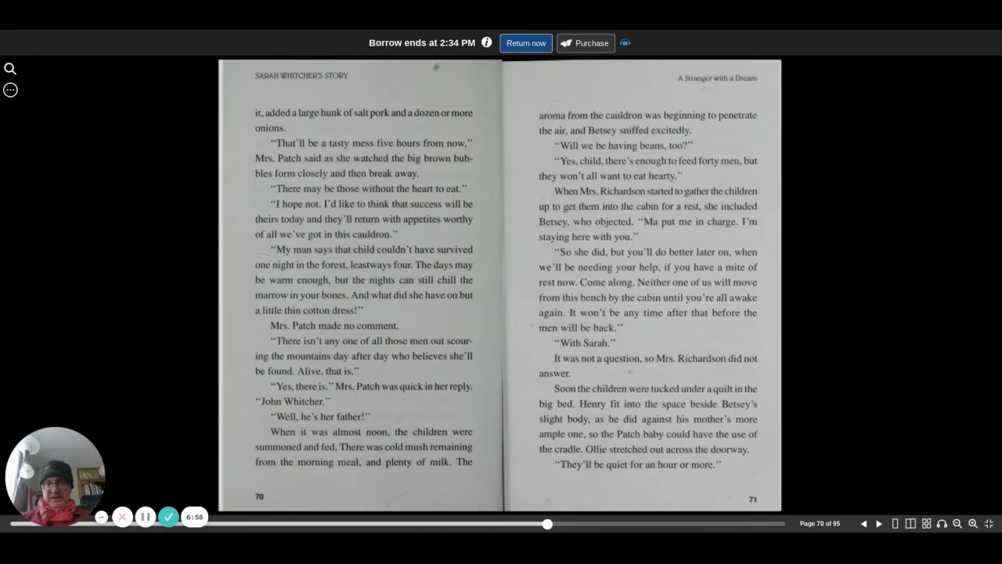
- Advance two spreads, through pages 72–73 to pages 74–75
{"action": "left_click", "coordinate": [877, 523]}
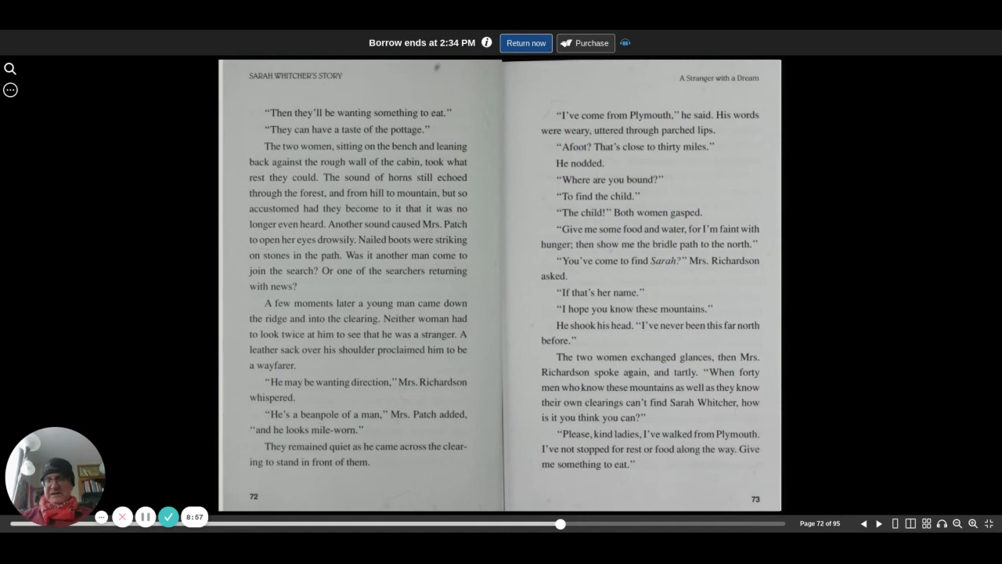
{"action": "left_click", "coordinate": [877, 523]}
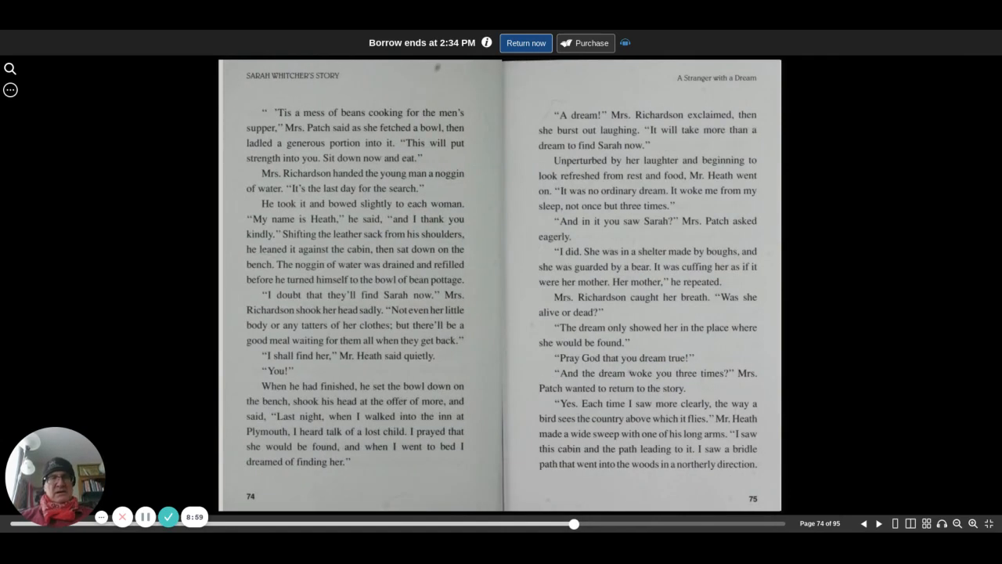